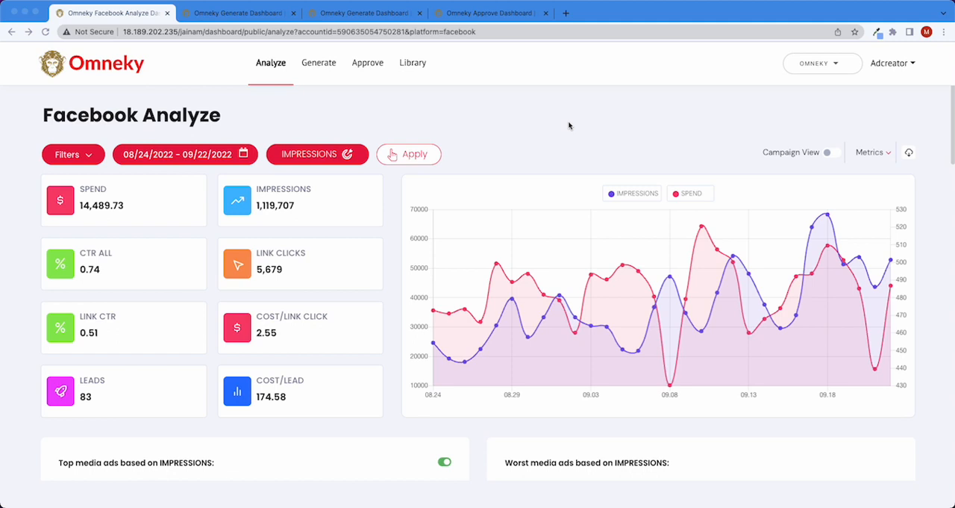
# Open the Analyze dropdown listing ad platforms from Facebook to Omnichannel
pyautogui.click(270, 62)
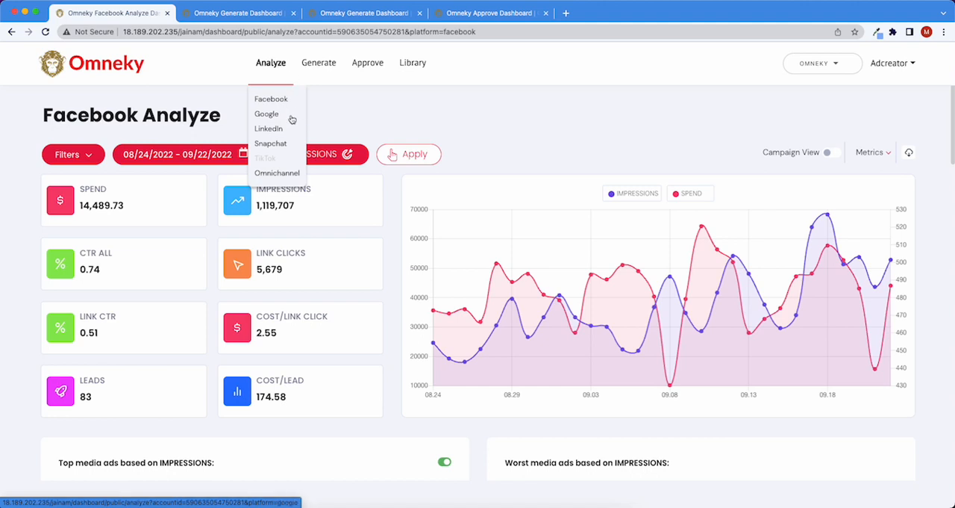
pyautogui.moveTo(297, 184)
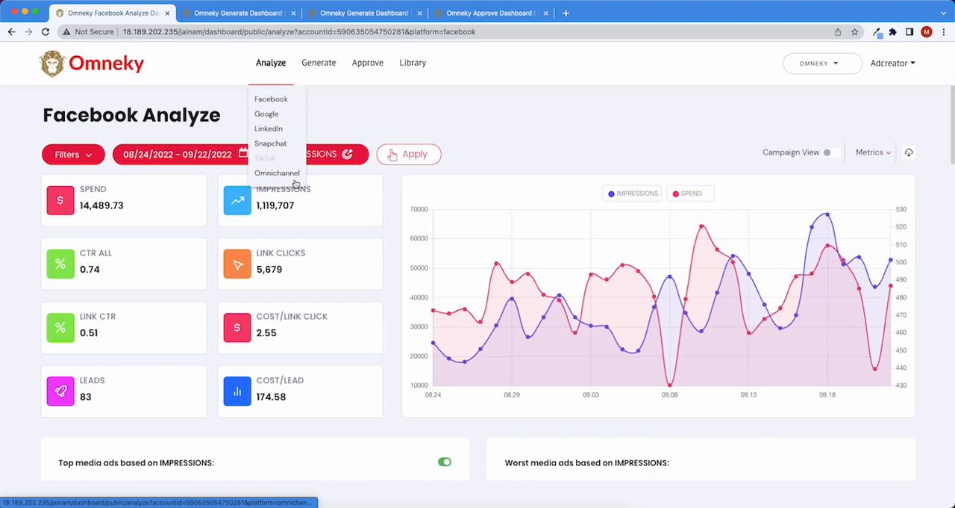
# Open the Conversion Metric dropdown with Impressions, CTR, CPM and cost-per-action options
pyautogui.click(316, 154)
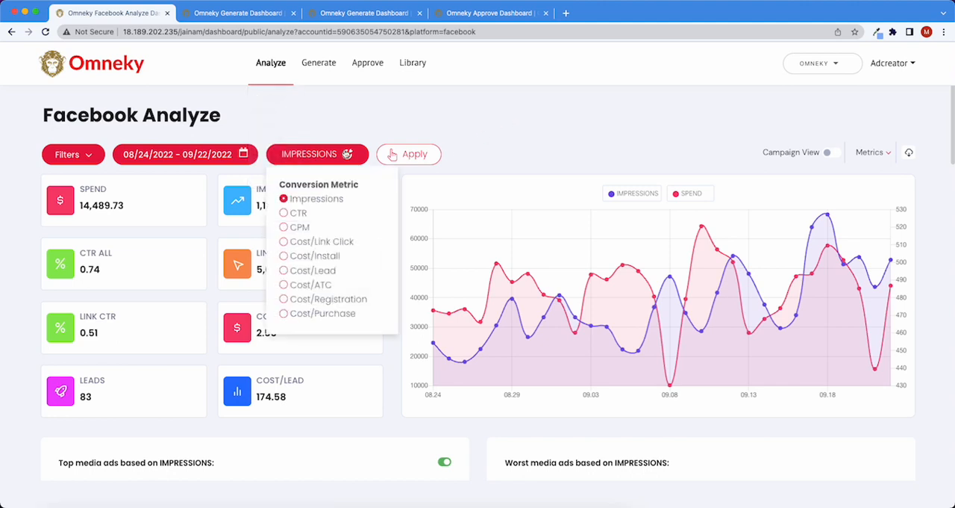
pyautogui.moveTo(365, 227)
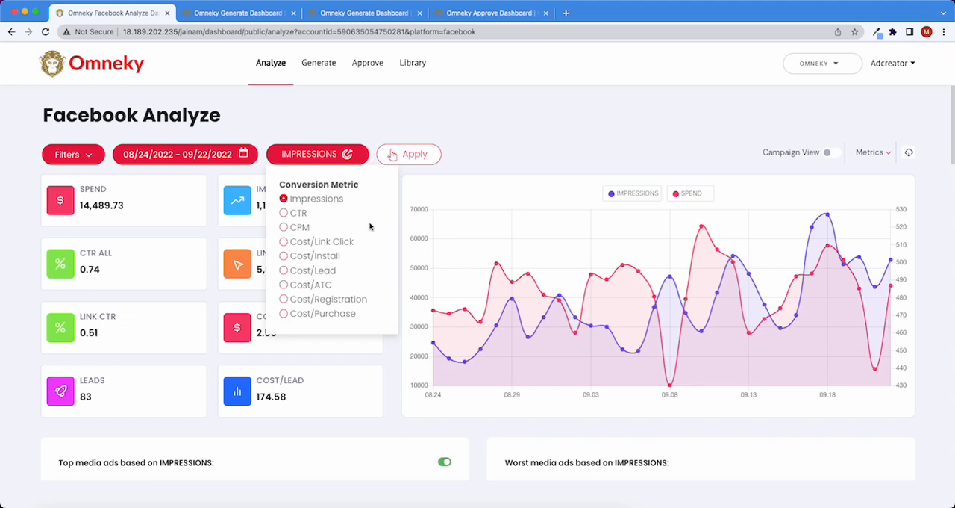
# Scroll through the video ad's stats and detected entities, then close its popup
pyautogui.scroll(-3)
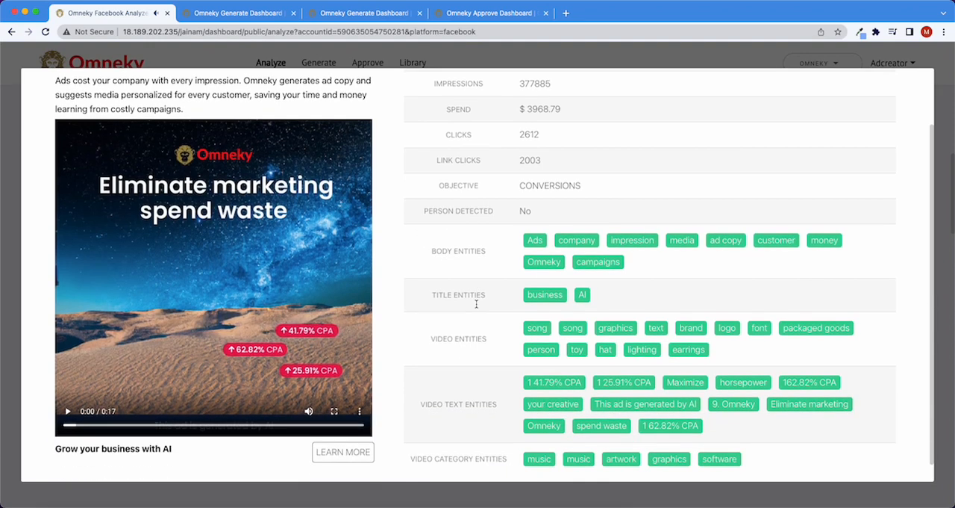
pyautogui.scroll(-3)
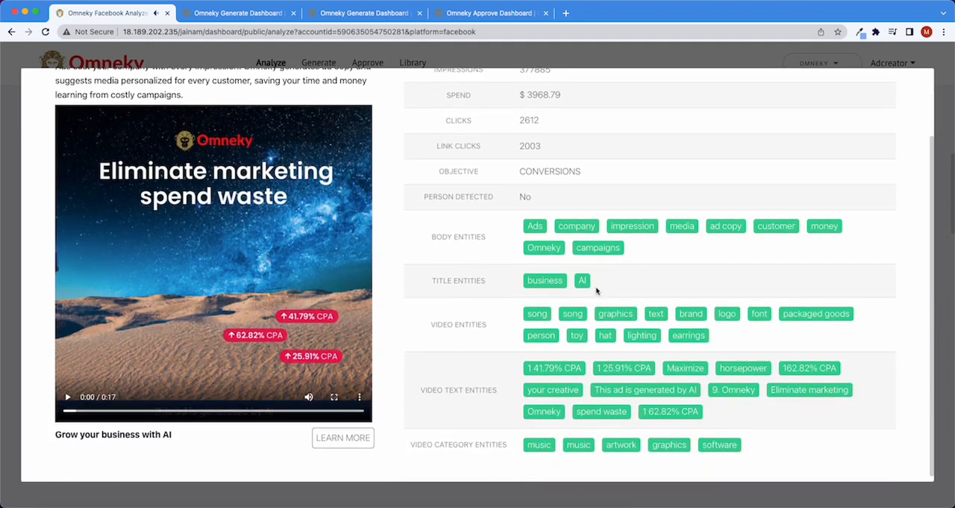
pyautogui.moveTo(818, 286)
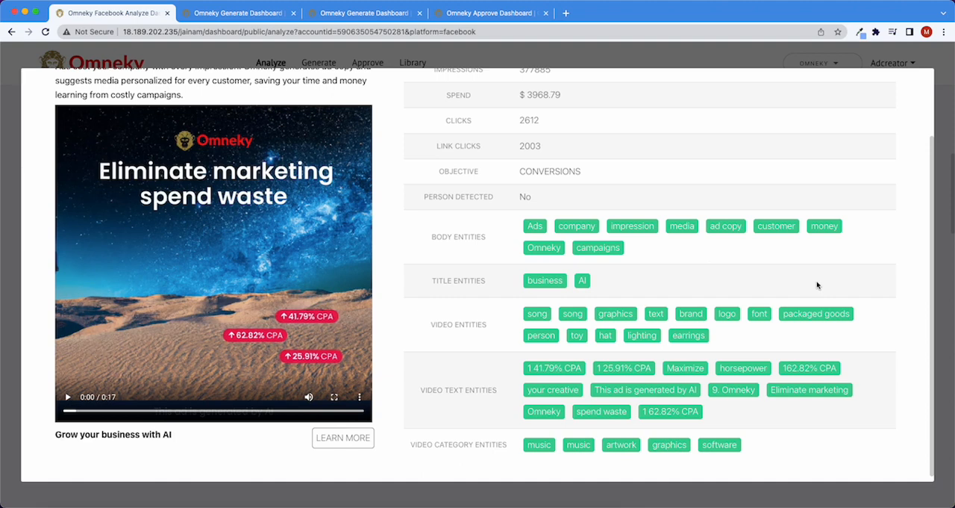
pyautogui.moveTo(814, 288)
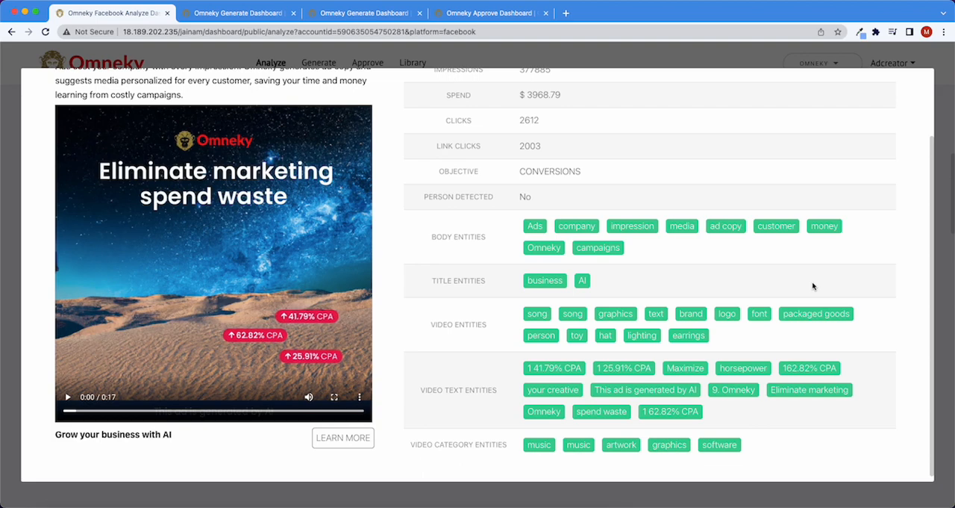
pyautogui.scroll(3)
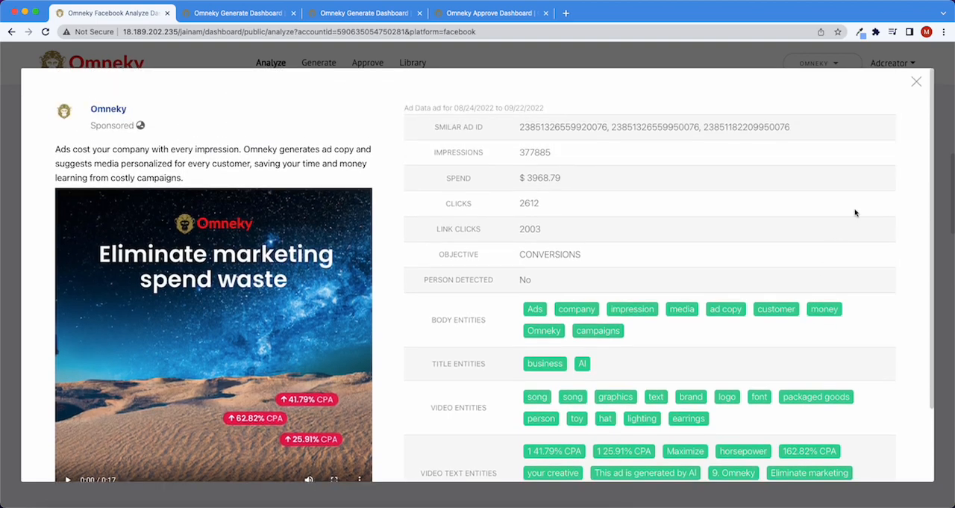
pyautogui.click(917, 80)
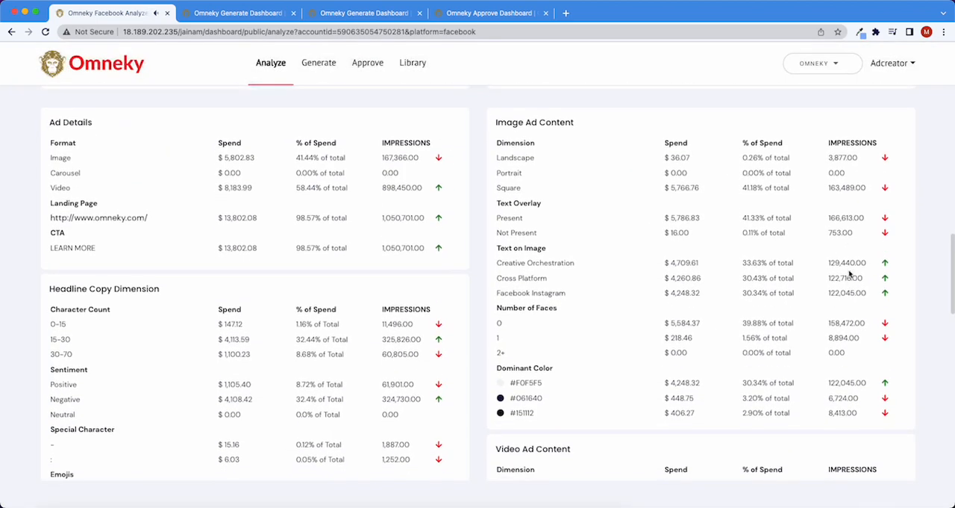
# Highlight Creative Orchestration and scroll down to the text and media feature charts
pyautogui.scroll(3)
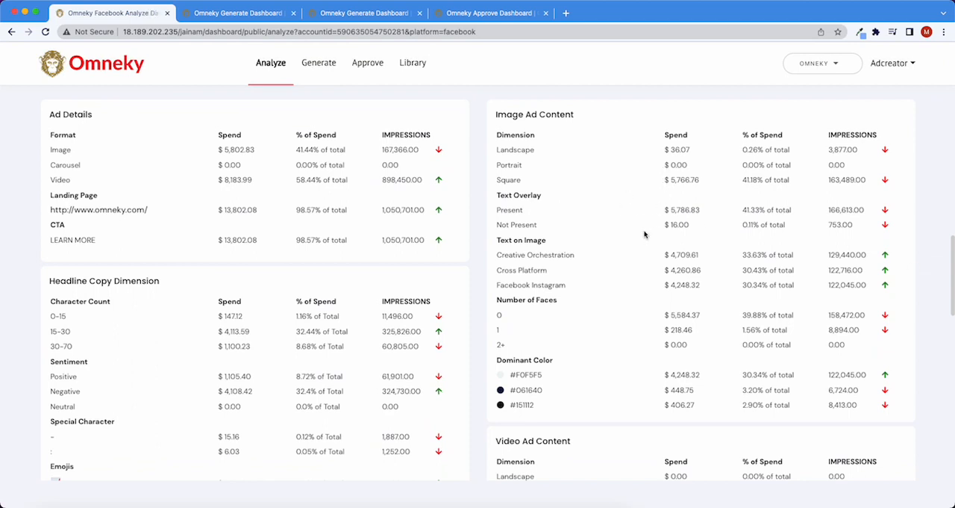
pyautogui.doubleClick(535, 255)
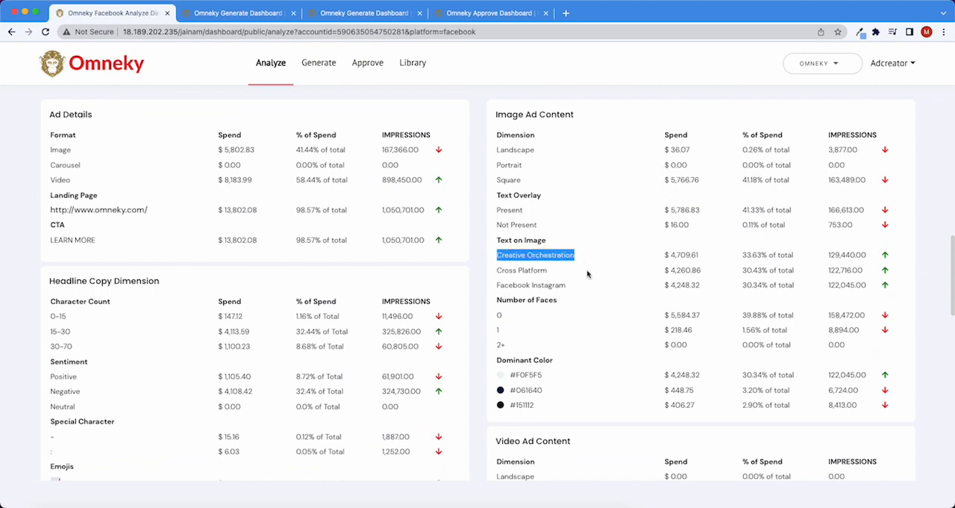
pyautogui.scroll(-3)
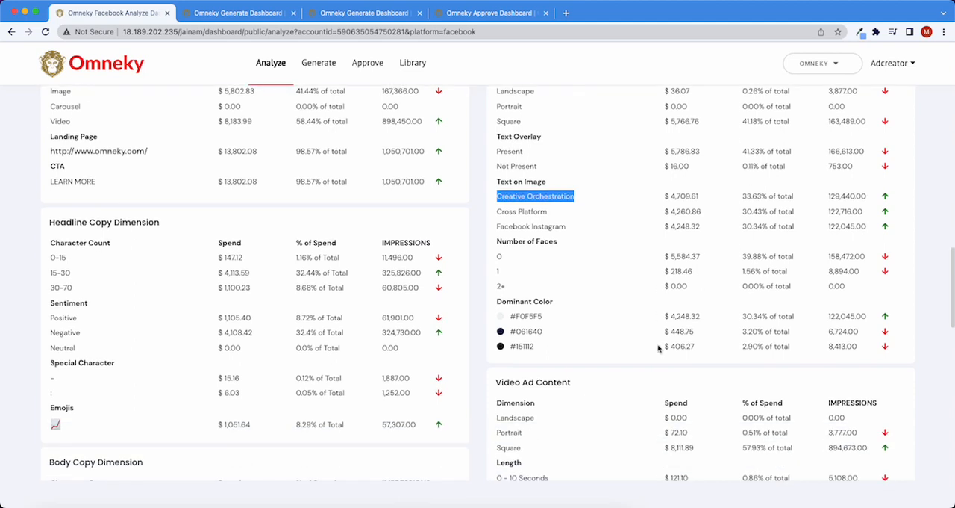
pyautogui.scroll(-3)
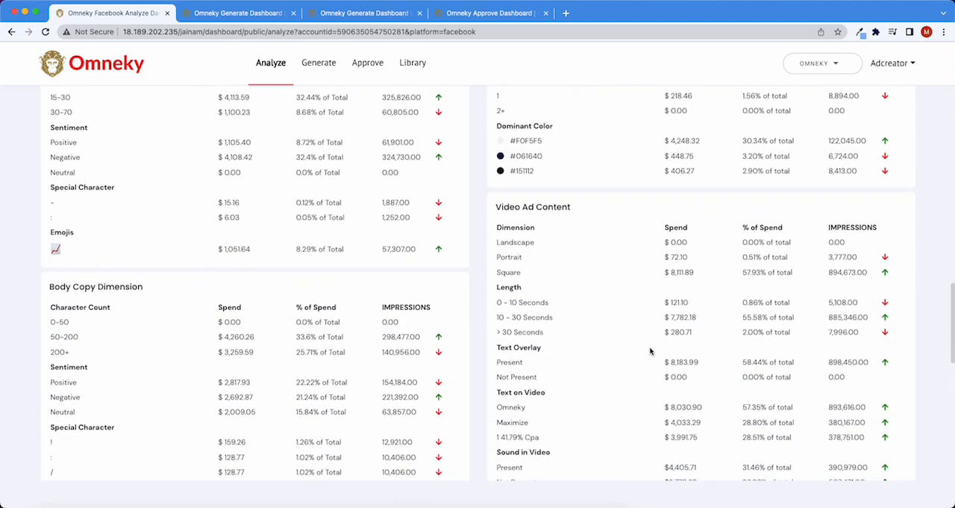
pyautogui.scroll(-3)
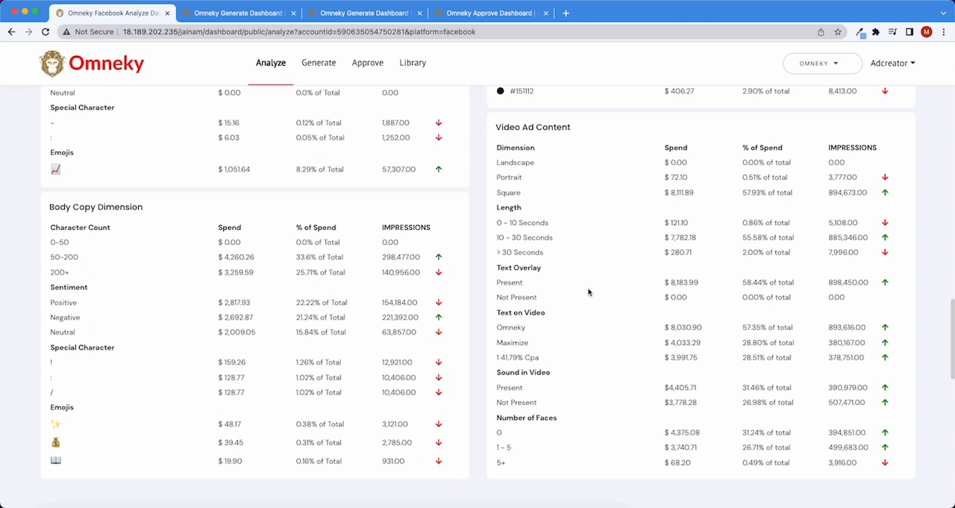
pyautogui.moveTo(526, 241)
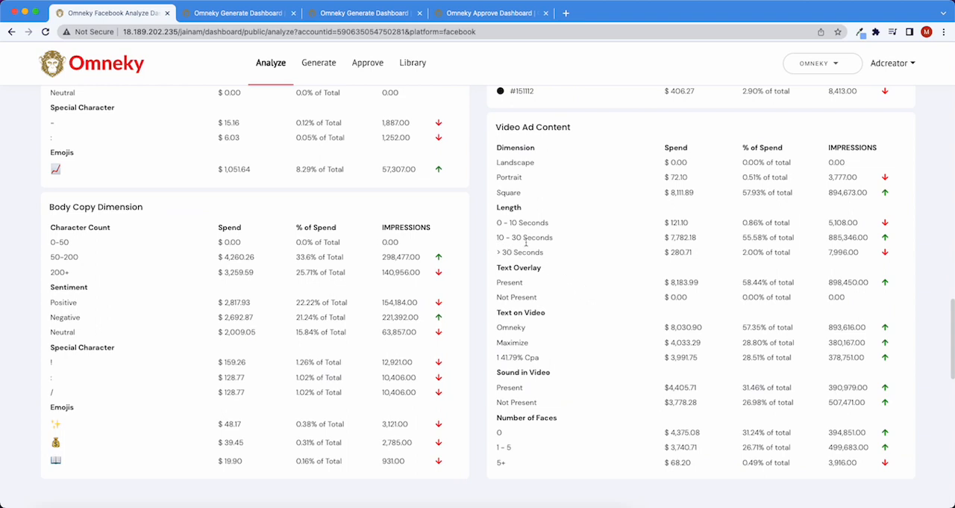
pyautogui.moveTo(638, 327)
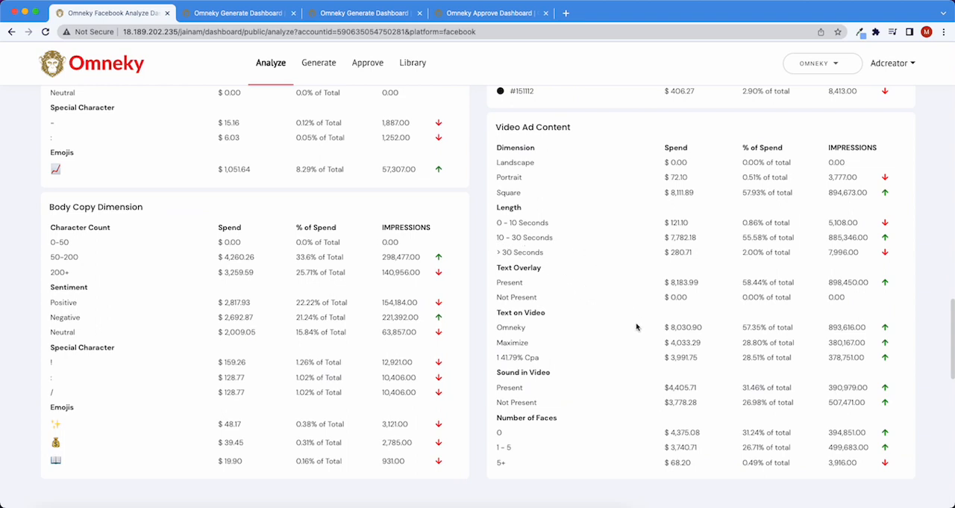
pyautogui.scroll(-3)
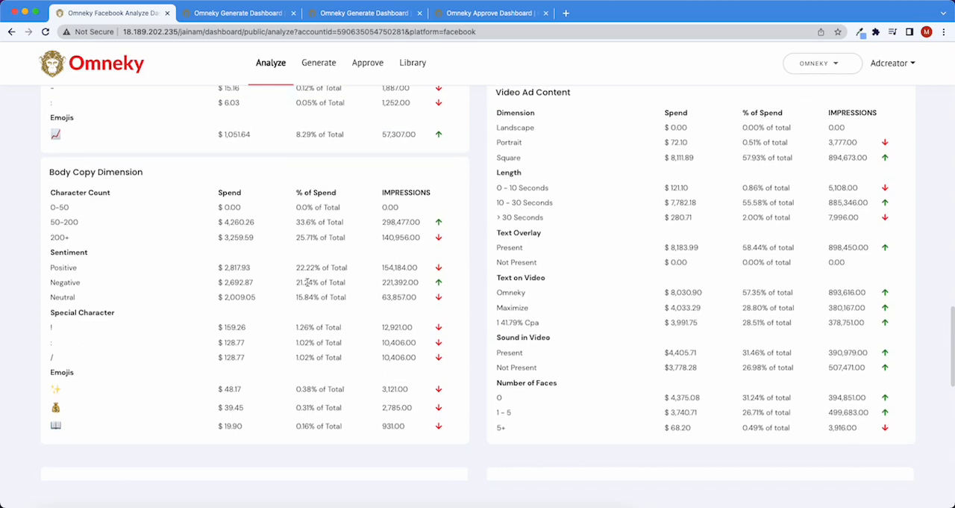
pyautogui.scroll(-3)
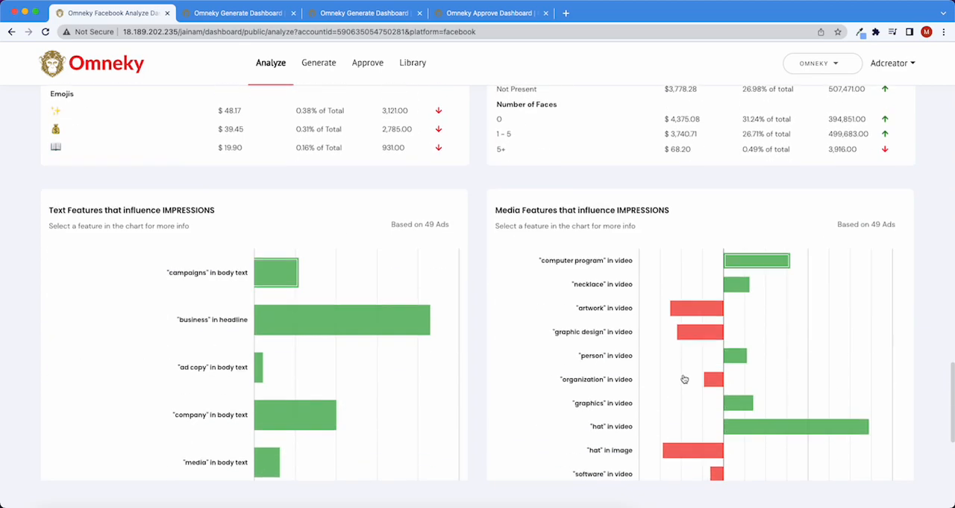
# Review impression lifts (+0.61% 'campaigns', +7.86% 'computer program') with sample ads, then open Generate
pyautogui.scroll(-3)
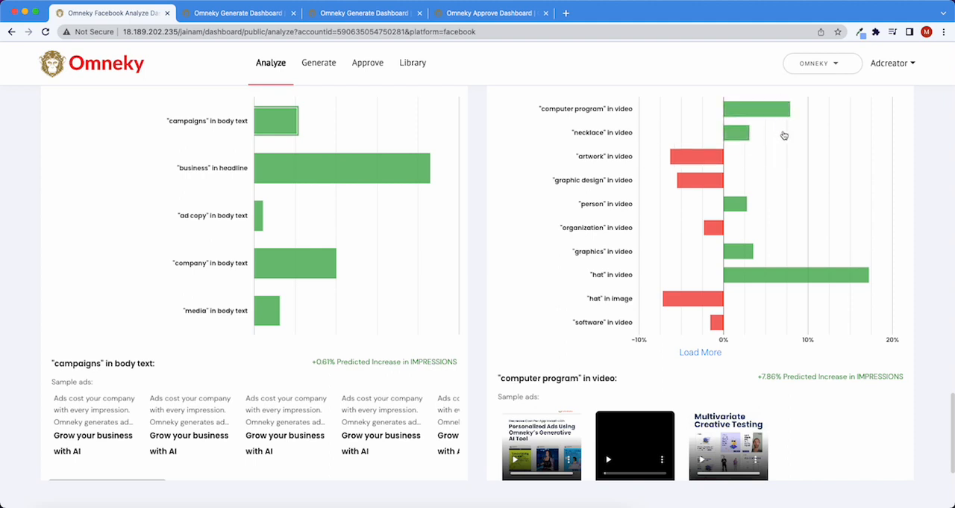
pyautogui.scroll(3)
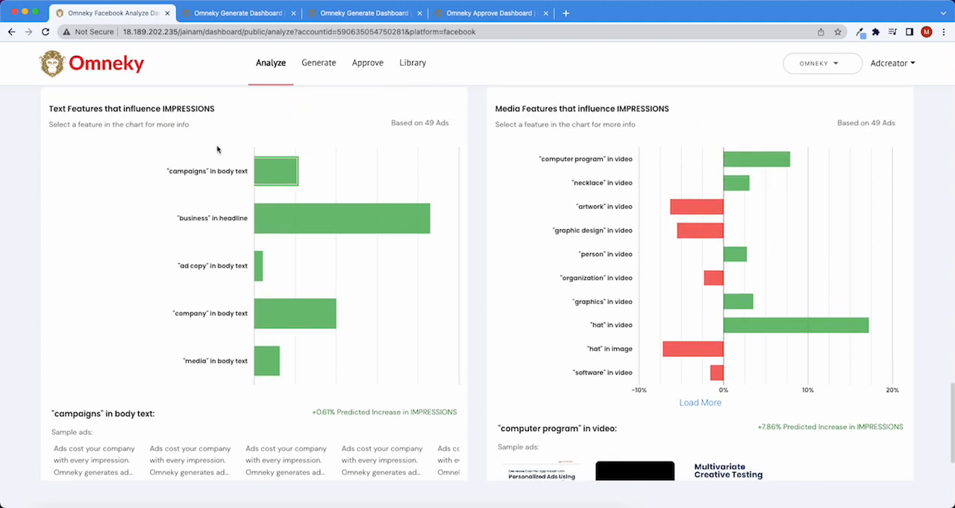
pyautogui.moveTo(536, 198)
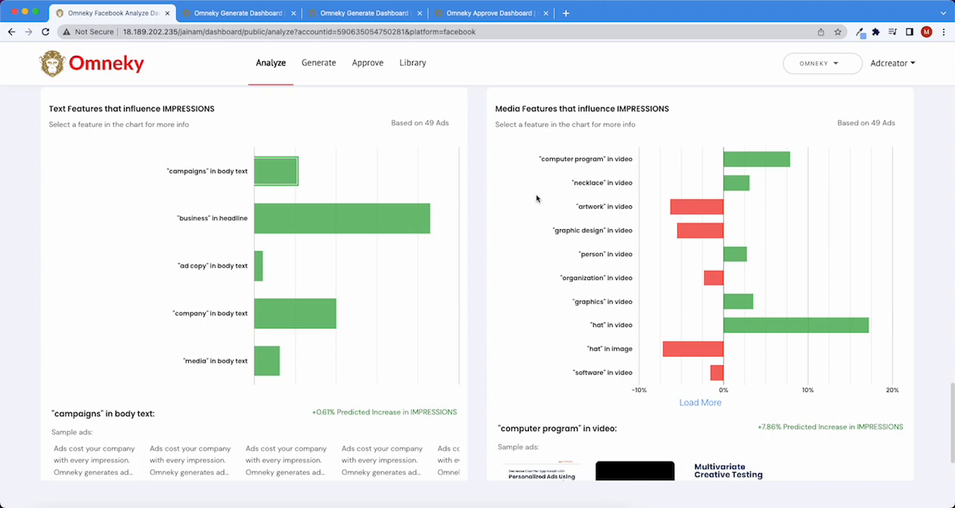
pyautogui.moveTo(318, 63)
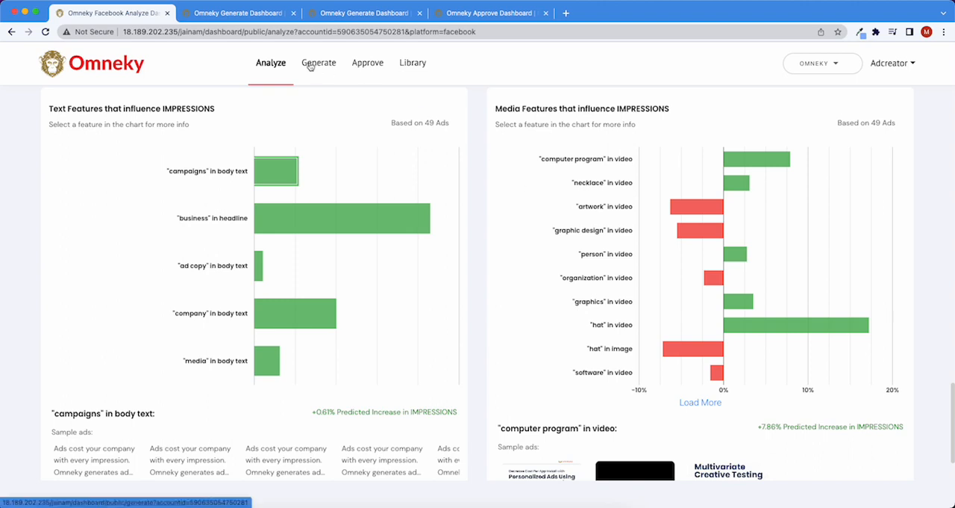
pyautogui.click(319, 62)
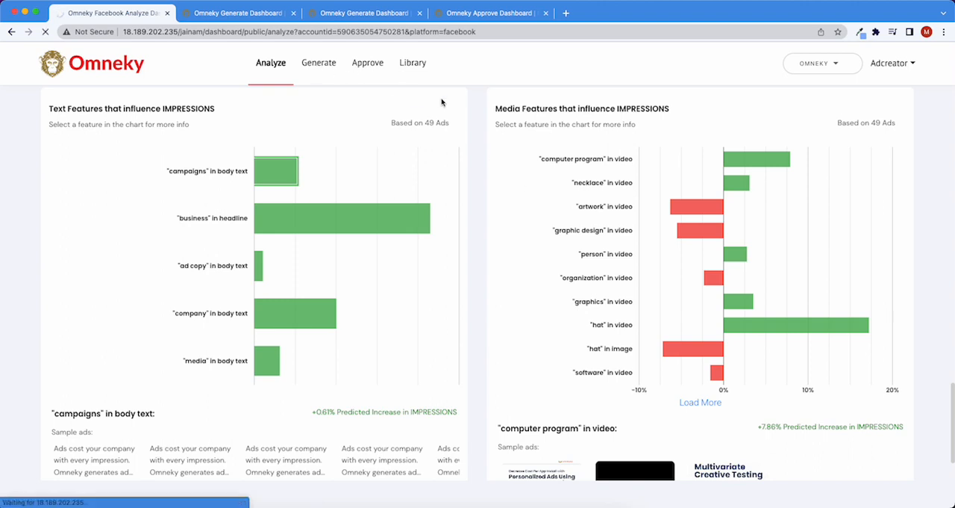
# Scroll to Body text under Text Generation and load additional suggestions
pyautogui.click(318, 62)
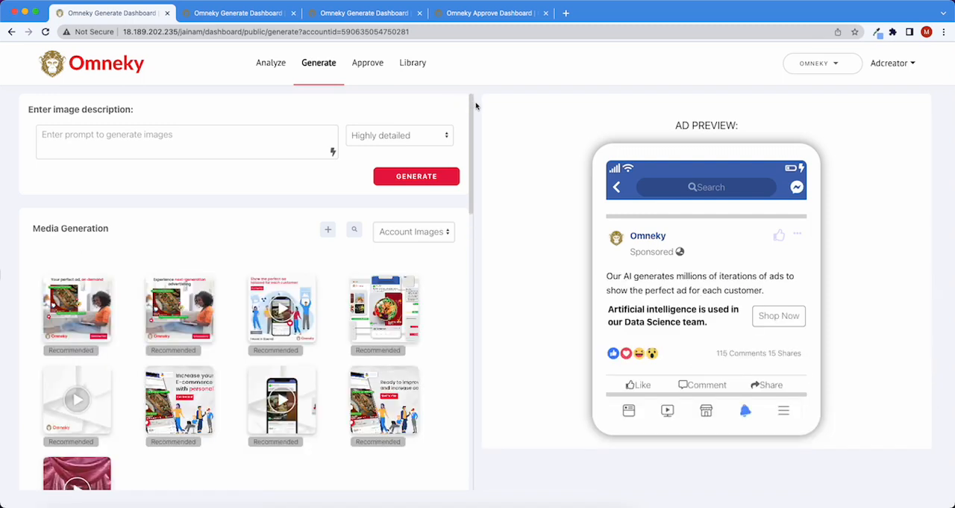
pyautogui.scroll(-3)
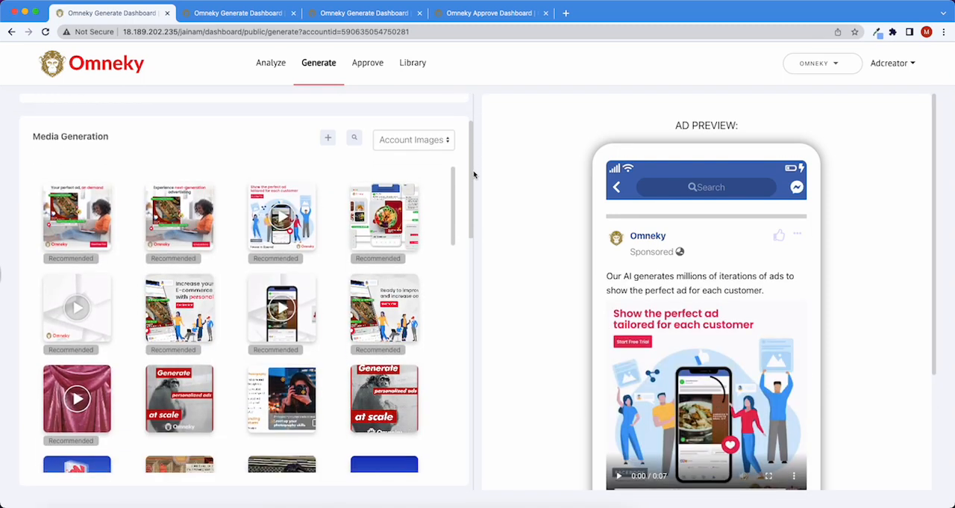
pyautogui.scroll(-3)
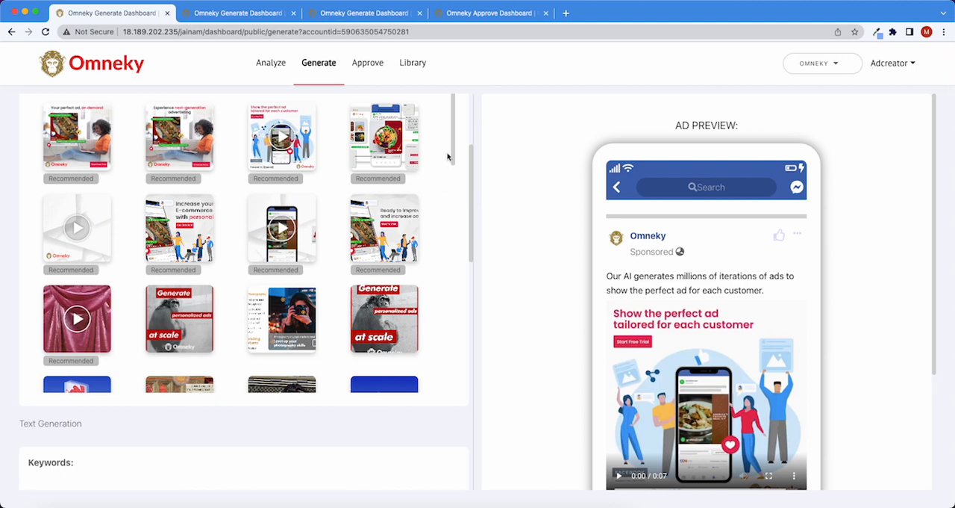
pyautogui.scroll(-3)
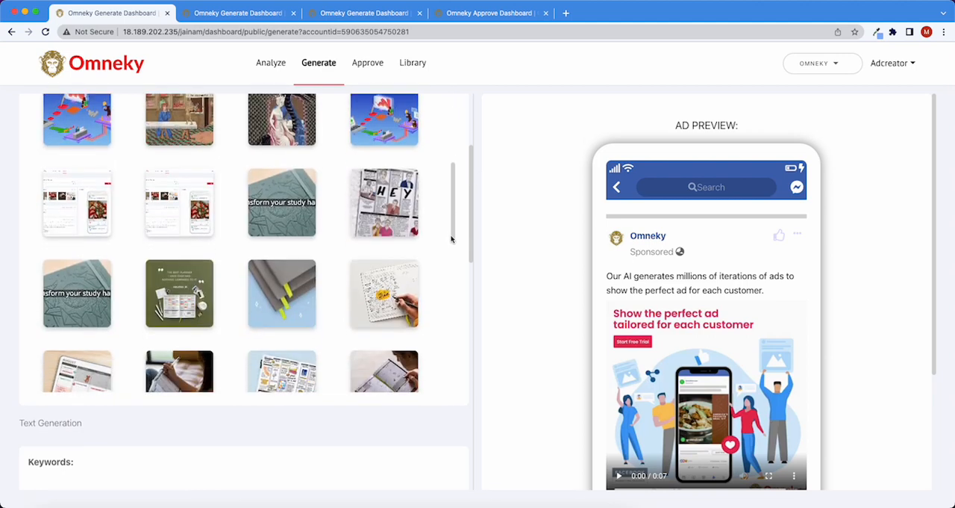
pyautogui.scroll(-3)
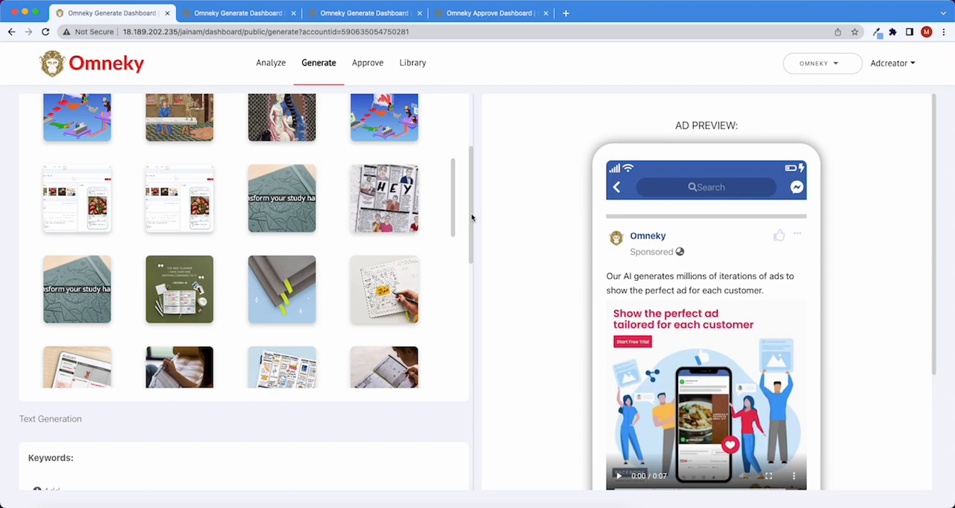
pyautogui.scroll(-3)
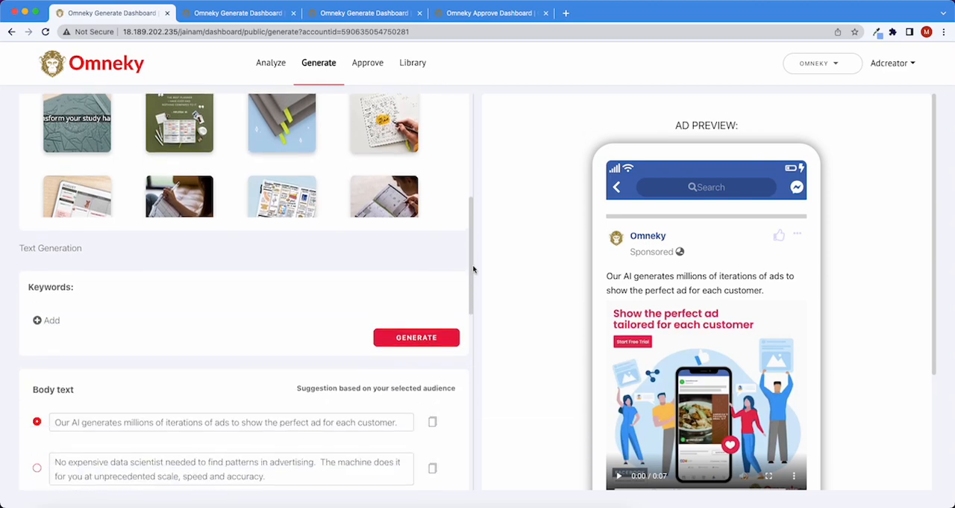
pyautogui.scroll(-3)
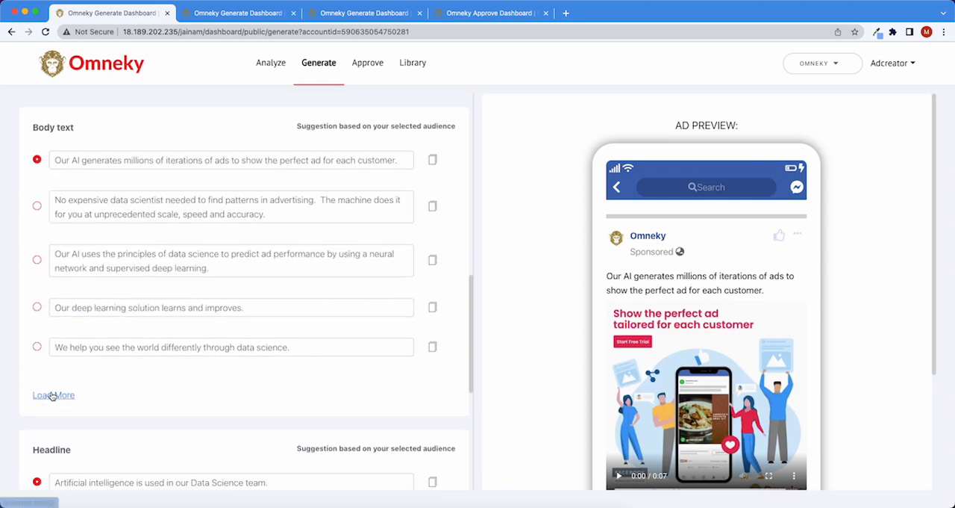
pyautogui.click(53, 394)
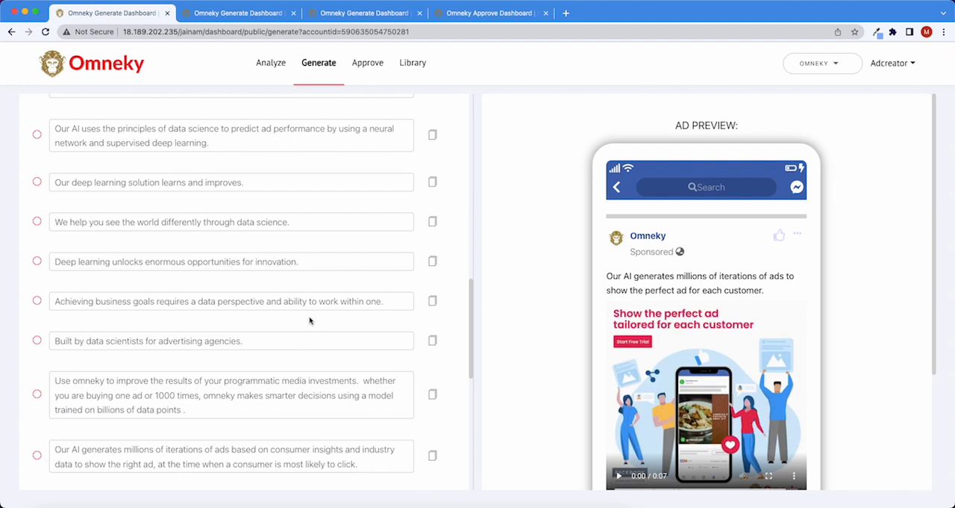
pyautogui.scroll(3)
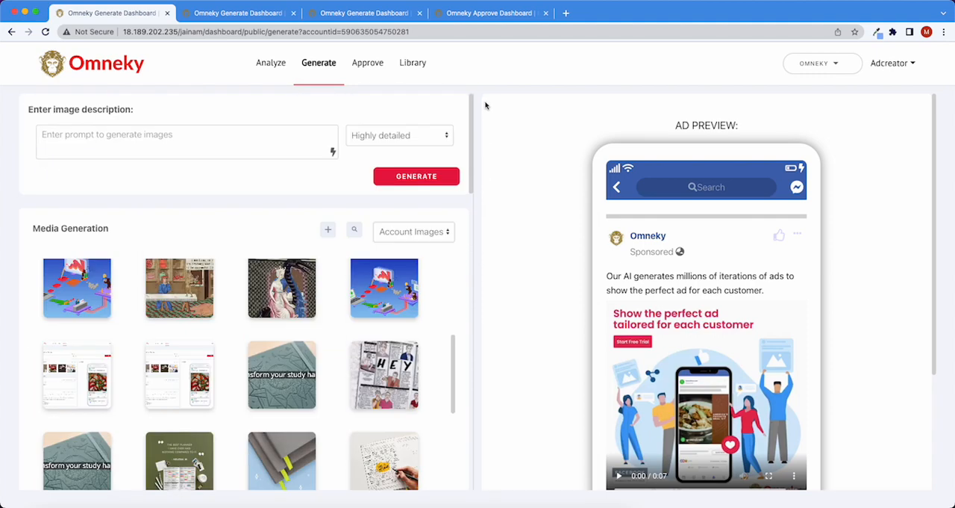
# Use Text Suggestions to add 'A person using AI to create a target market for their ads'
pyautogui.click(187, 141)
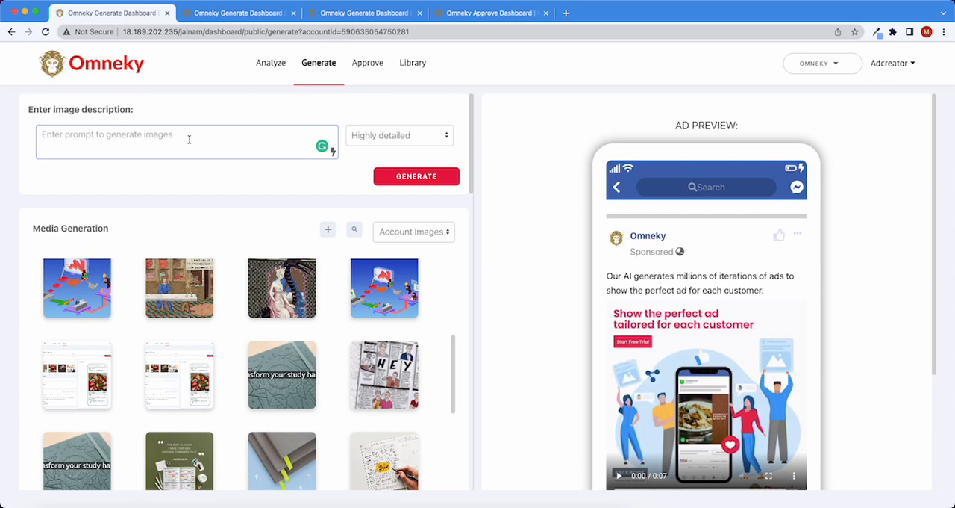
pyautogui.click(333, 147)
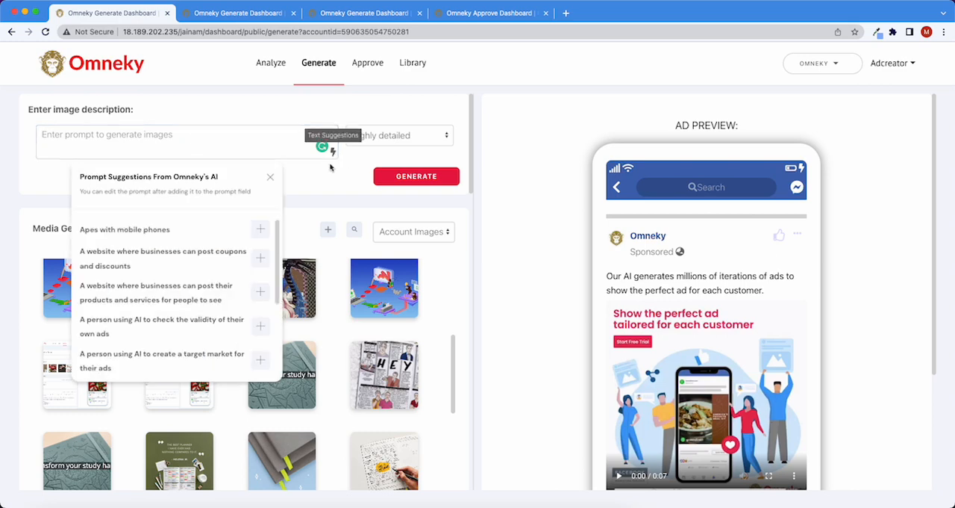
pyautogui.scroll(-3)
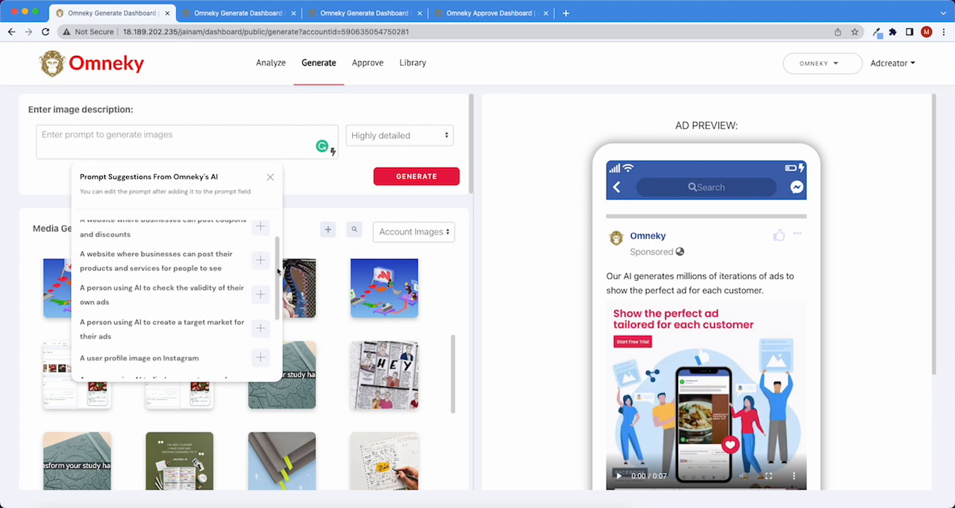
pyautogui.scroll(-3)
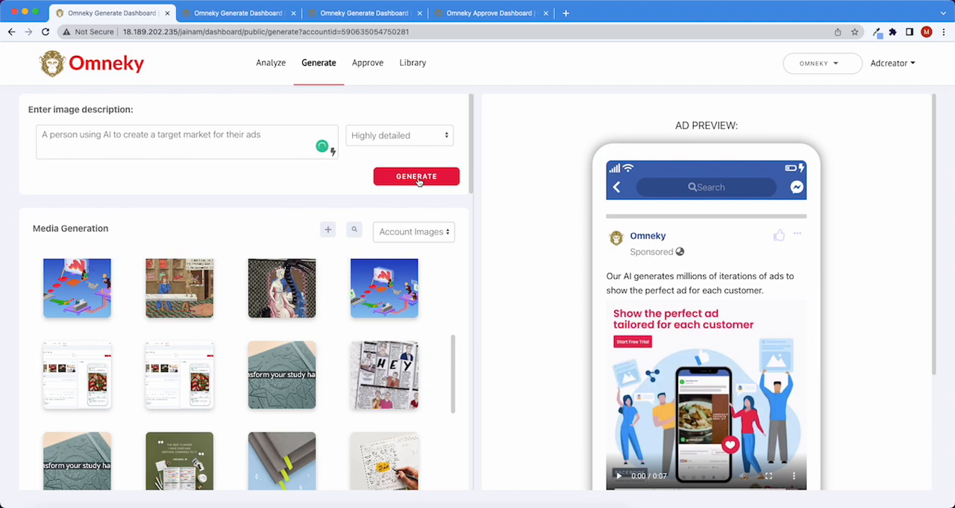
# Generate images from the target-market prompt and wait for the new results
pyautogui.click(416, 176)
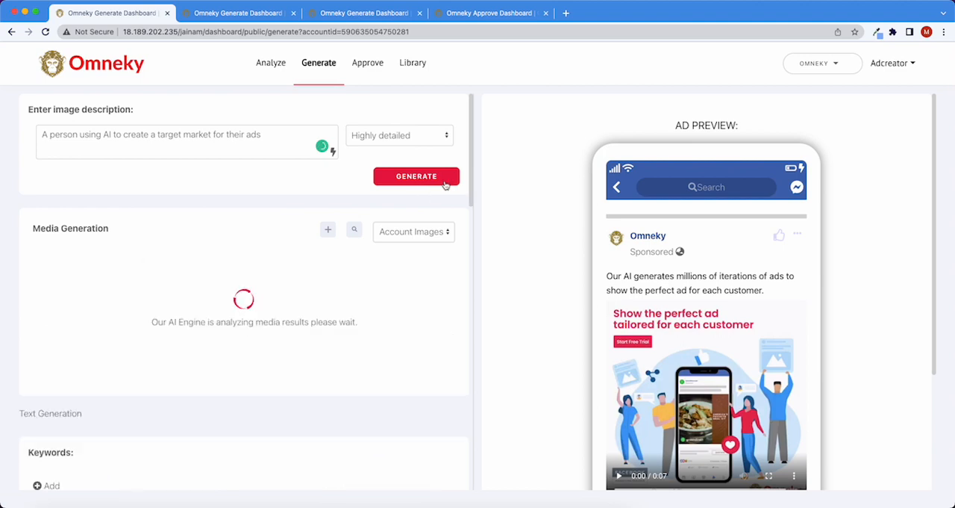
pyautogui.scroll(-3)
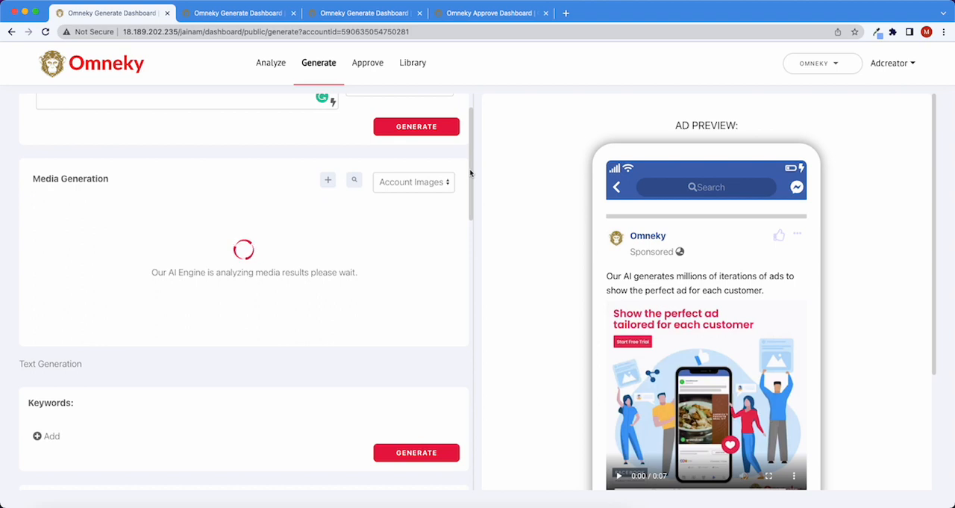
pyautogui.scroll(3)
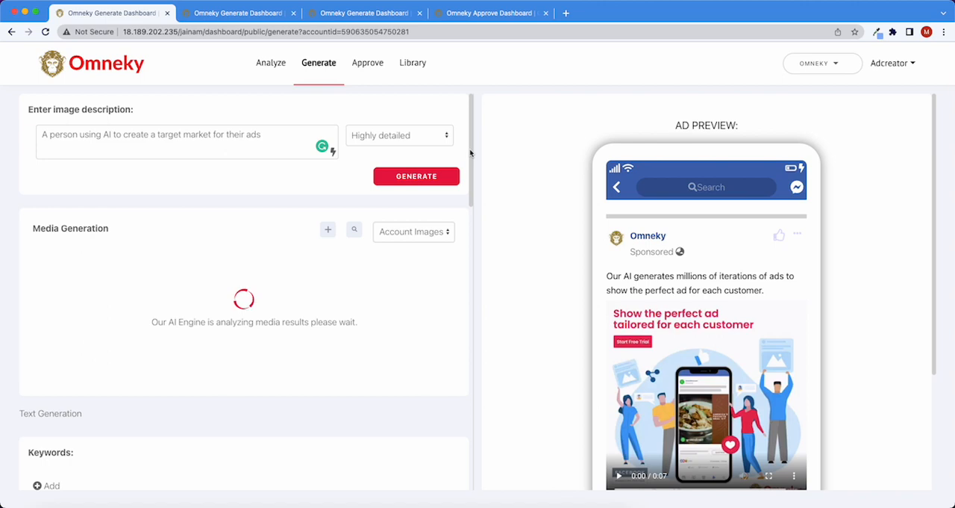
pyautogui.click(414, 231)
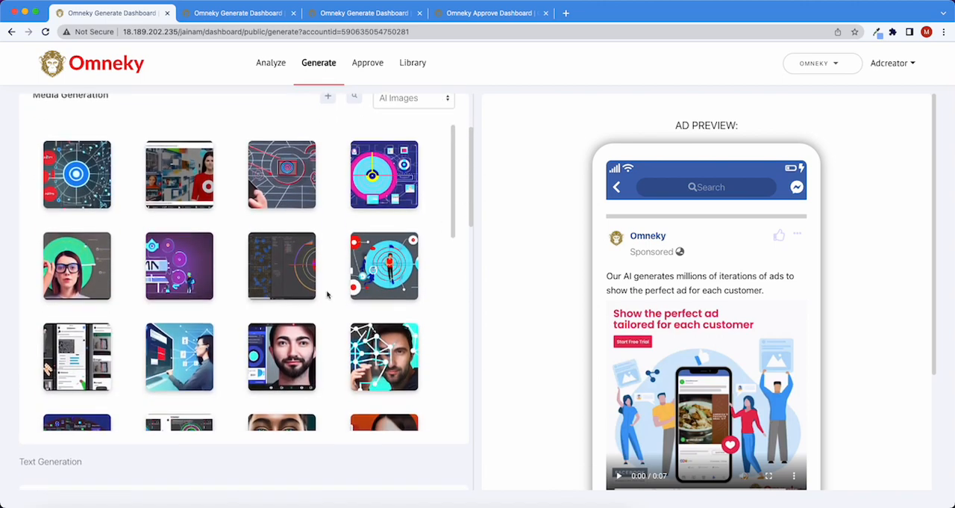
# Try the glasses and blue target images, then put the blue wireframe face in the ad
pyautogui.click(76, 265)
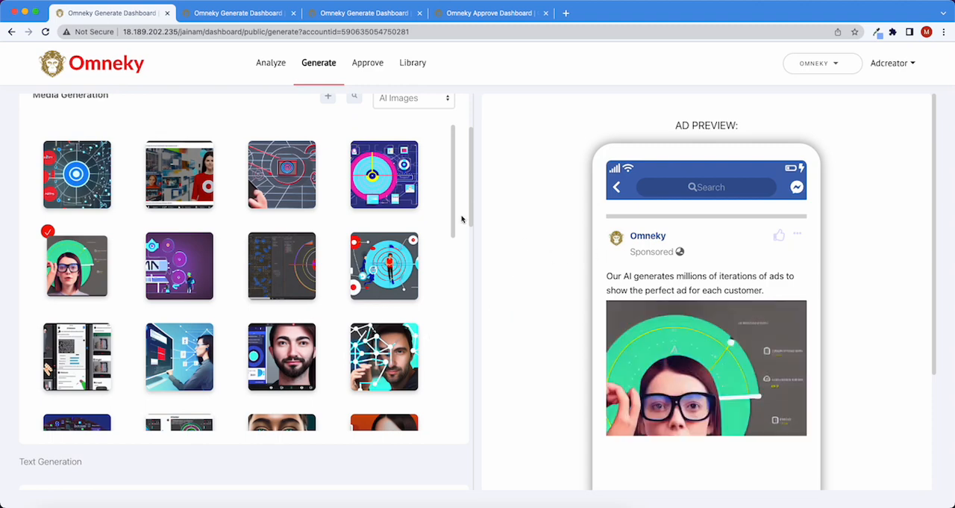
pyautogui.scroll(-3)
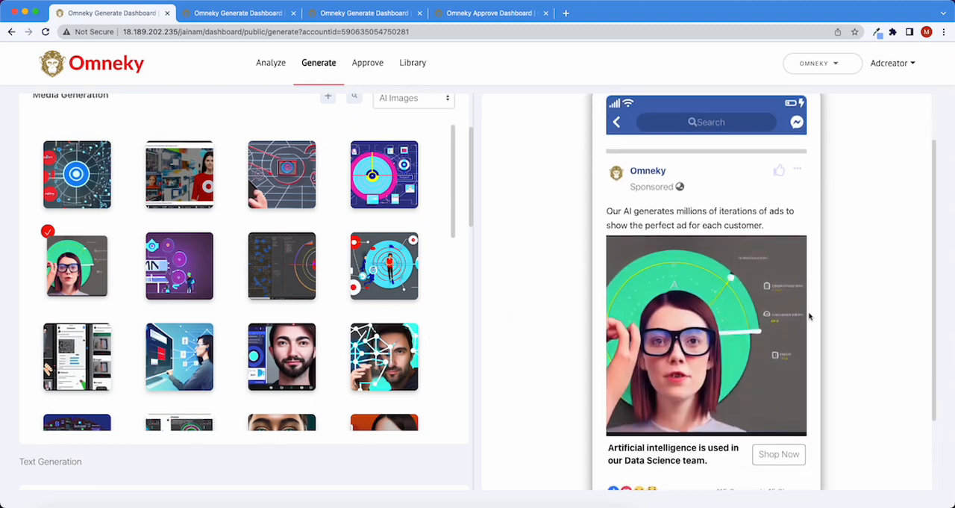
pyautogui.click(179, 174)
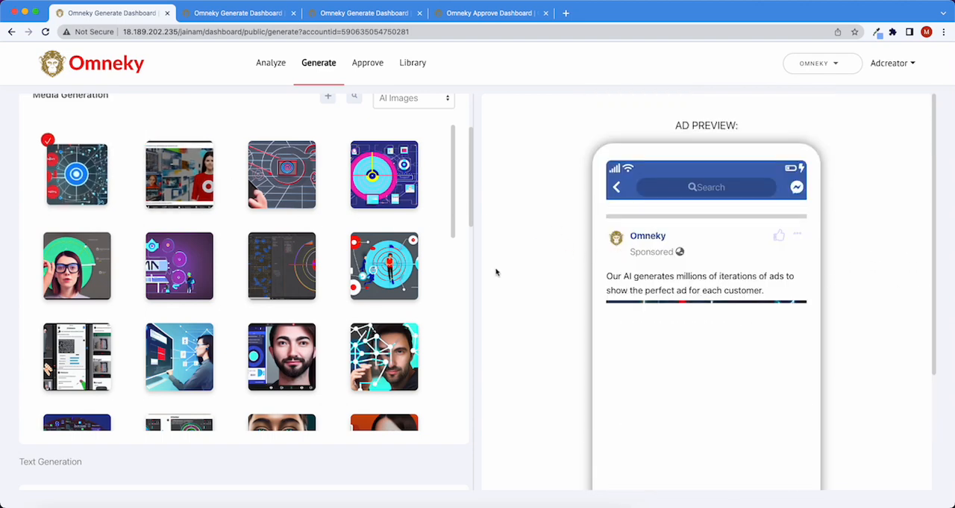
pyautogui.scroll(-3)
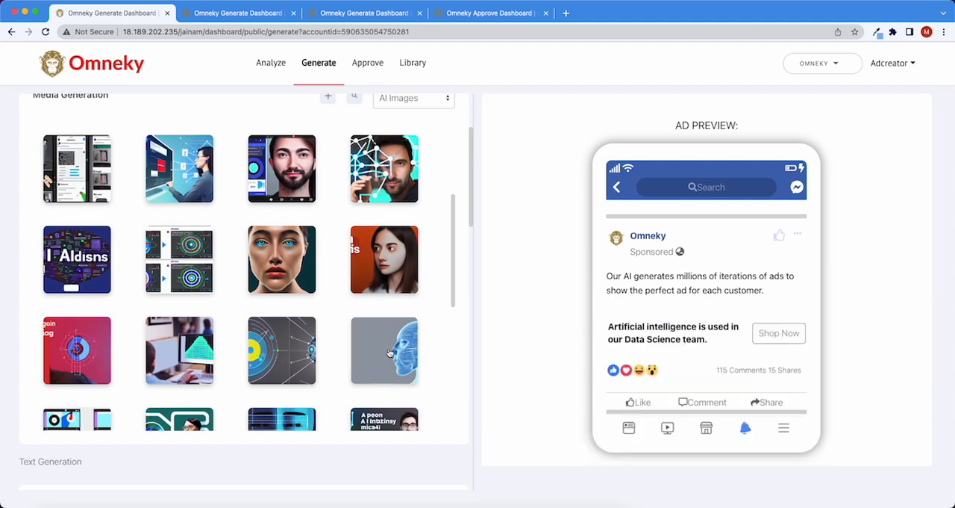
pyautogui.click(385, 350)
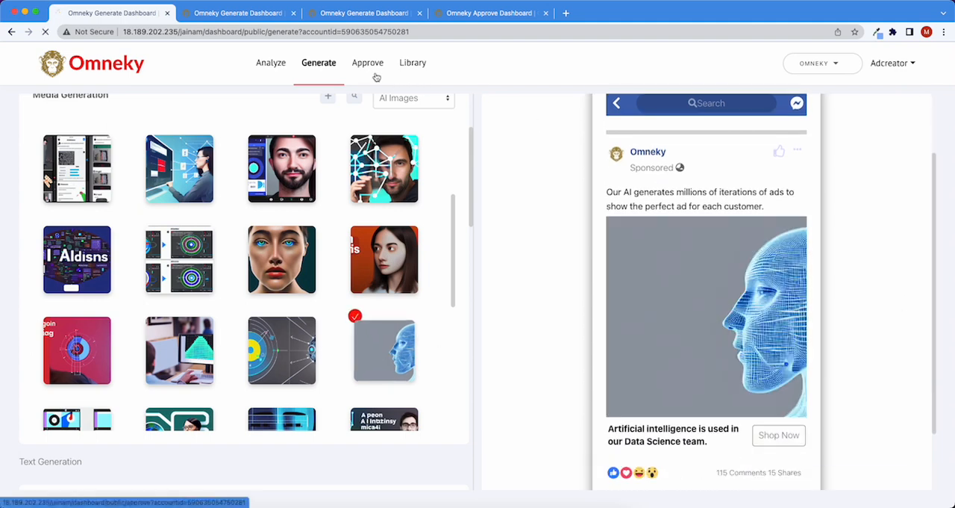
pyautogui.click(367, 62)
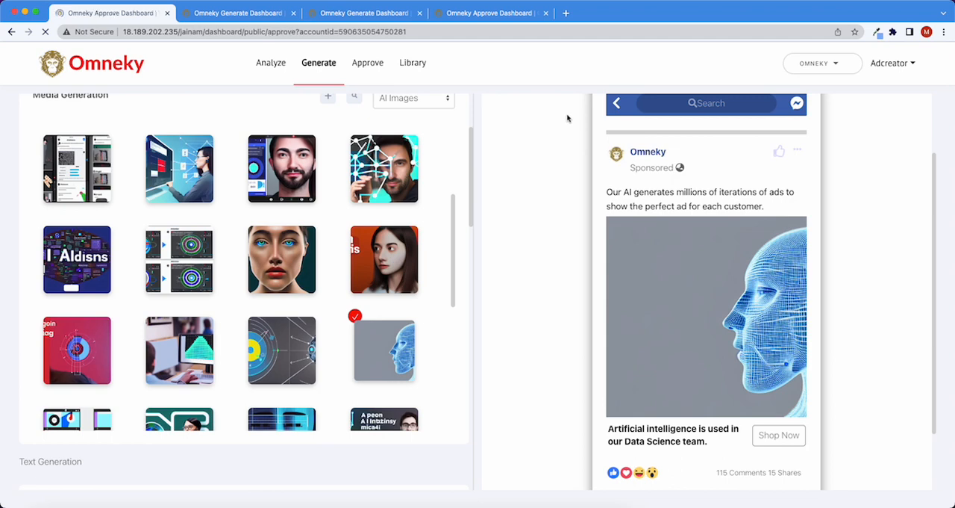
# Switch to the Approve Dashboard tab and open an ad for review
pyautogui.click(368, 62)
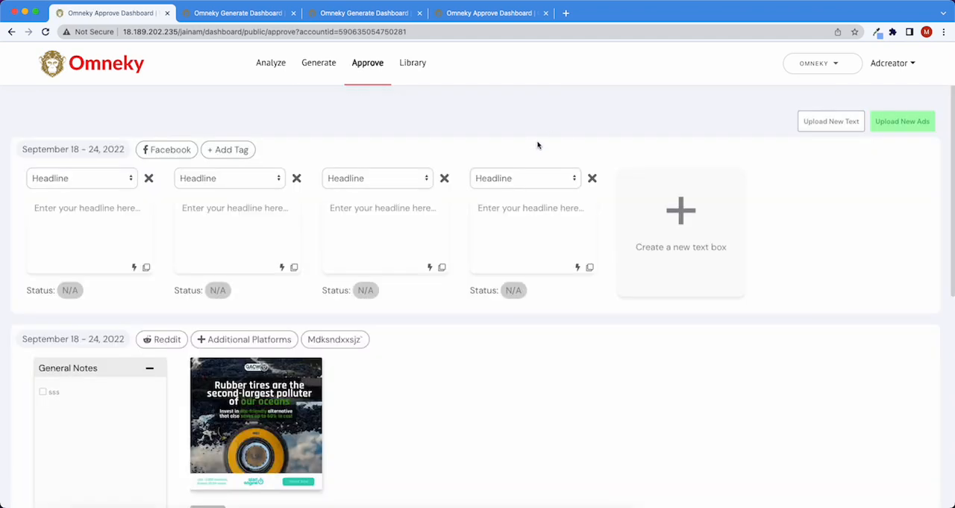
pyautogui.moveTo(437, 43)
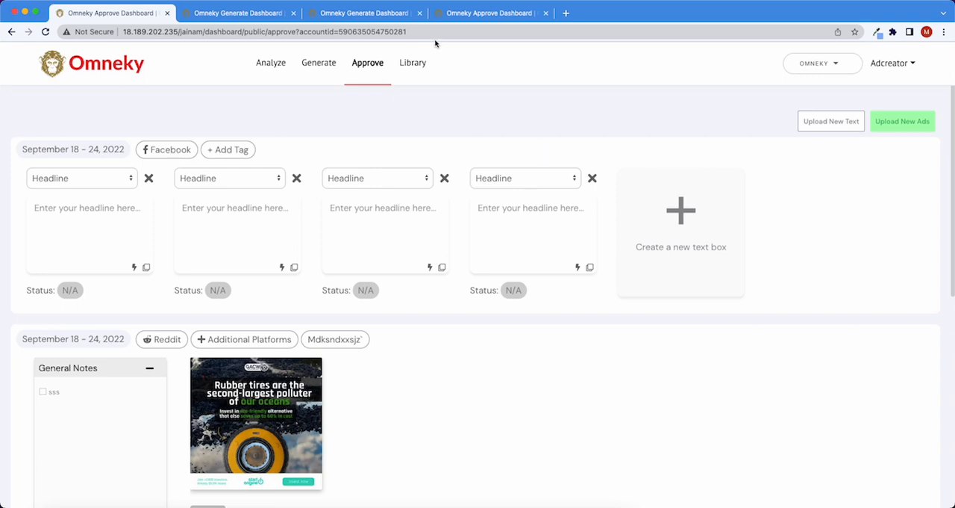
pyautogui.click(488, 13)
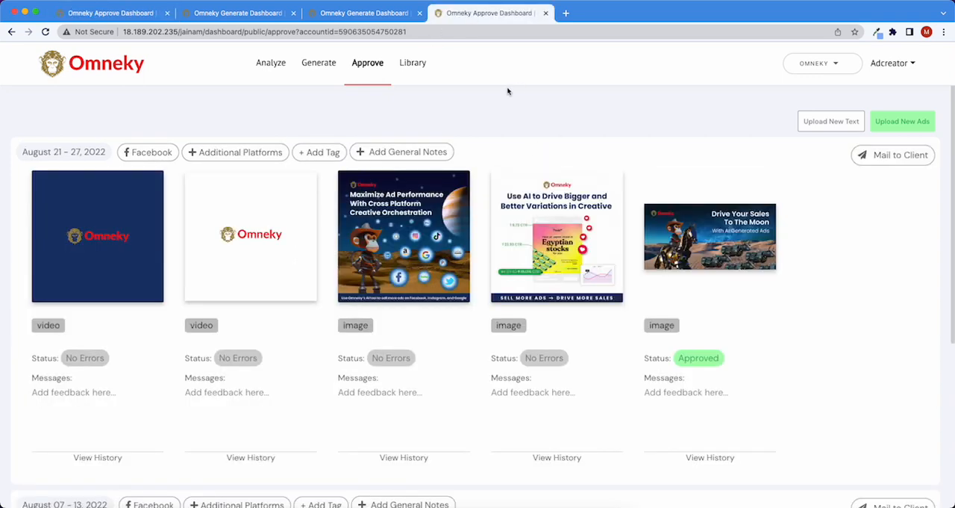
pyautogui.click(97, 236)
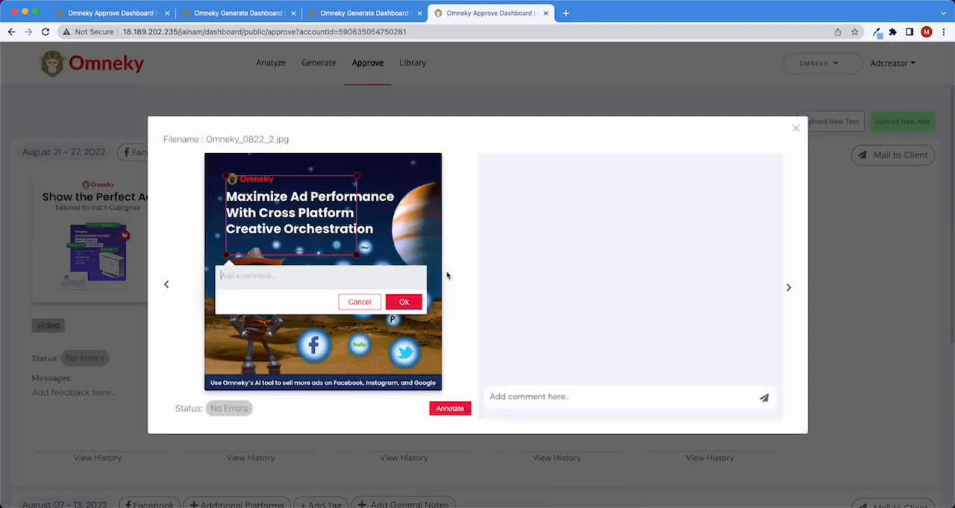
# Discard the draft comment, close the current review, and open the approved 'Drive Your Sales To The Moon' ad
pyautogui.click(360, 301)
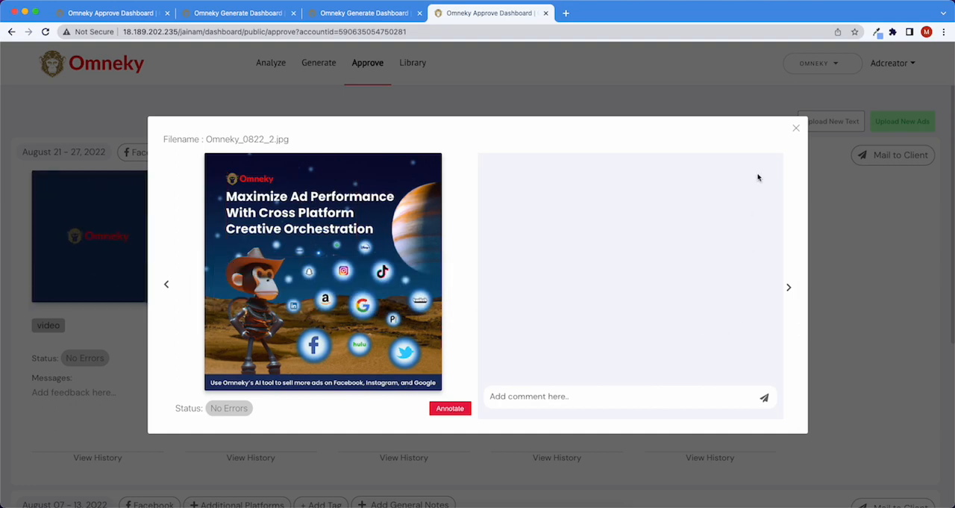
pyautogui.click(796, 128)
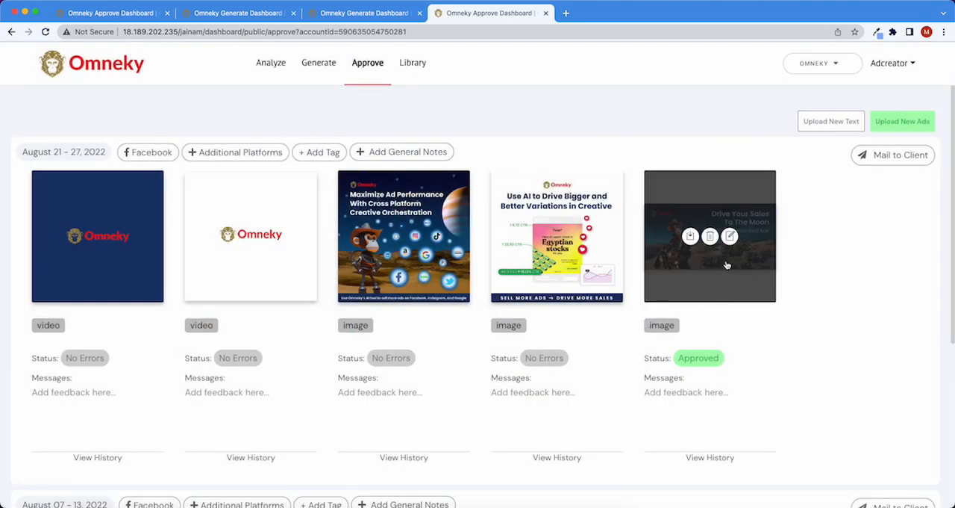
pyautogui.click(709, 236)
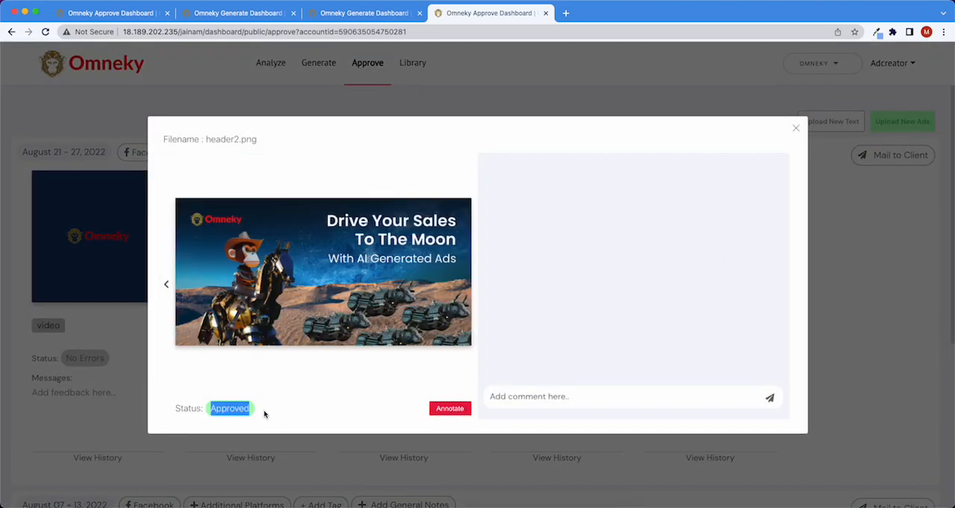